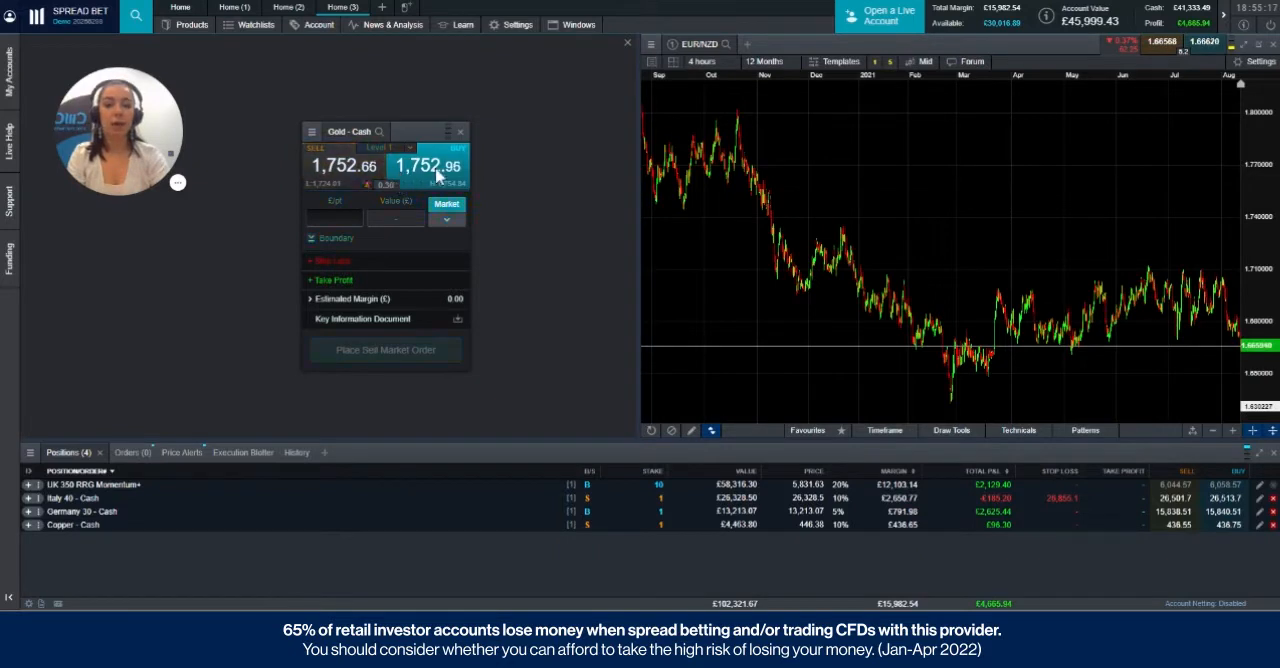
Select the Buy price on the Gold - Cash ticket for a 1 £/pt stake
{"action": "left_click", "coordinate": [430, 165]}
{"action": "type", "text": "1"}
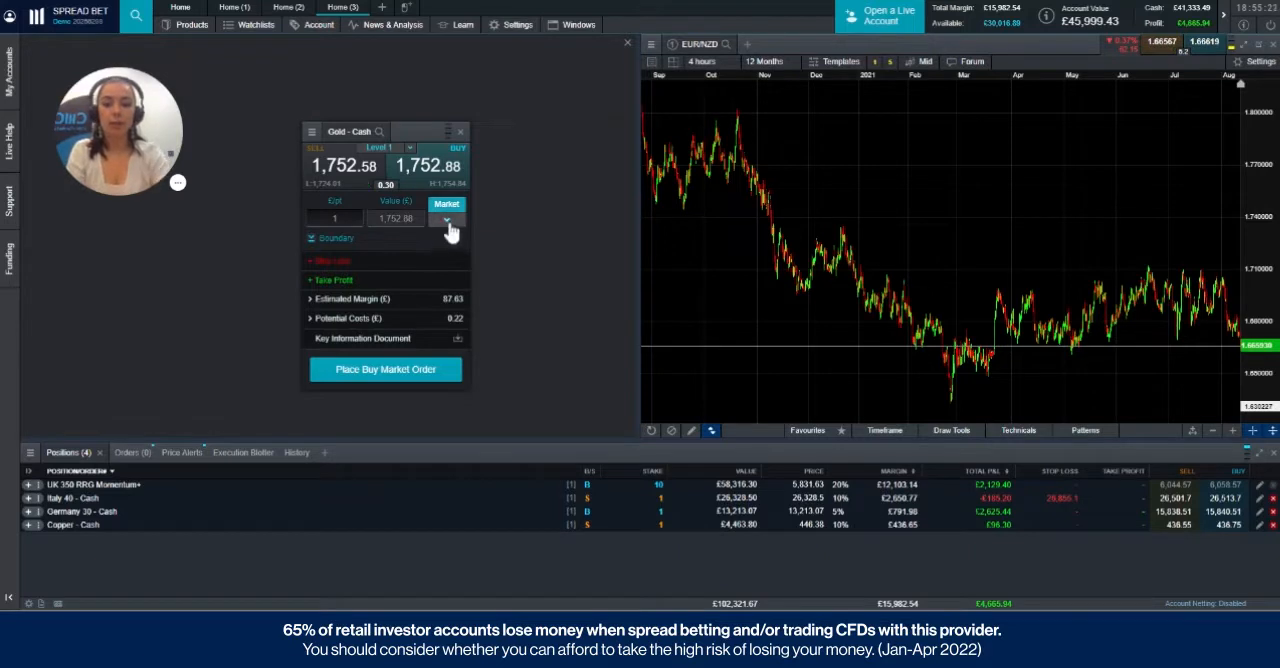
Change the order type from Market to Limit Order, giving a 1,735.44 limit level
{"action": "left_click", "coordinate": [445, 218]}
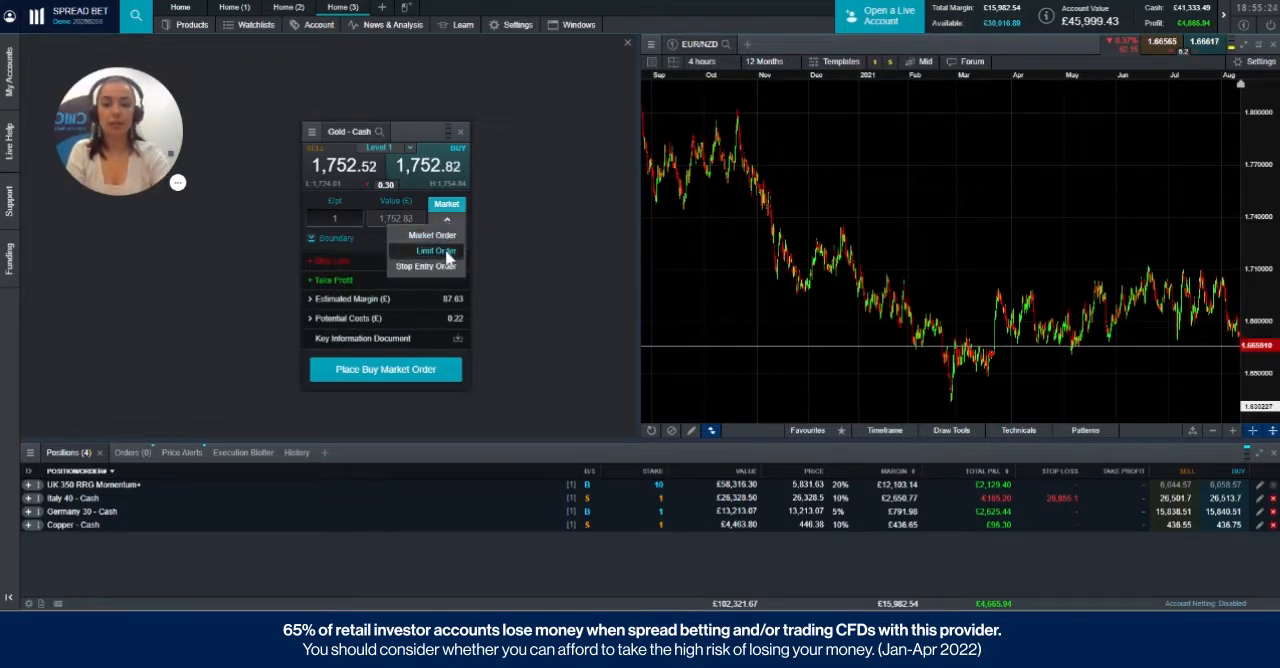
{"action": "left_click", "coordinate": [426, 250]}
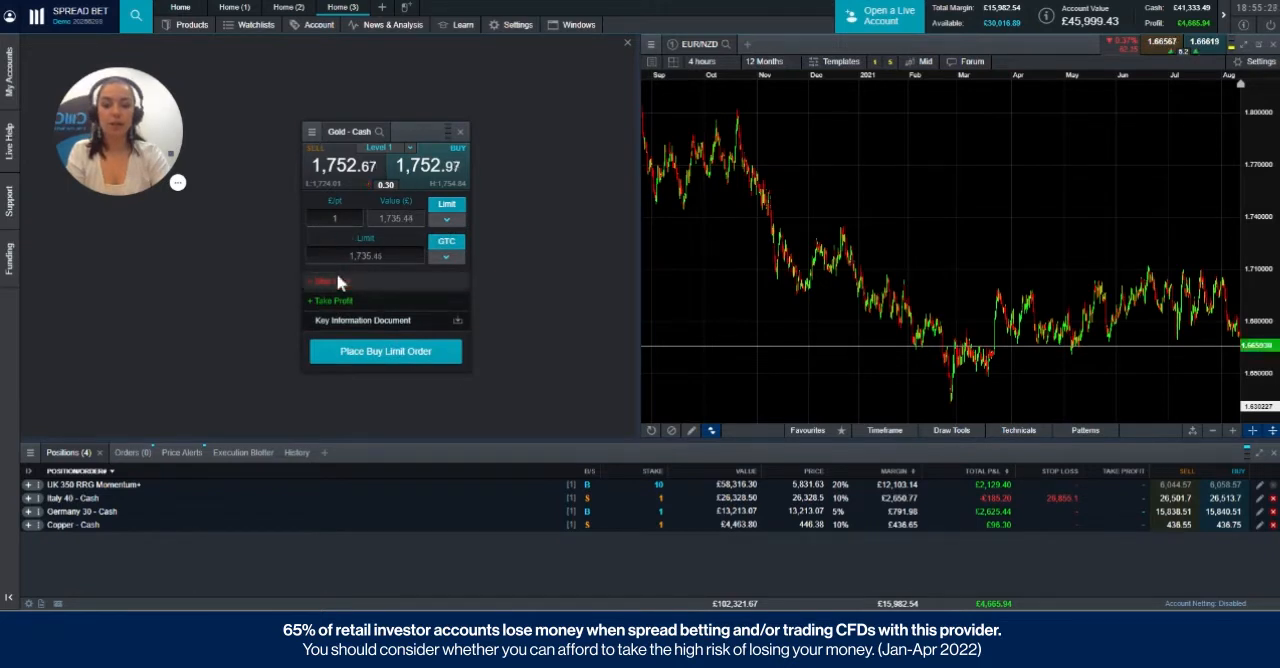
{"action": "mouse_move", "coordinate": [374, 280]}
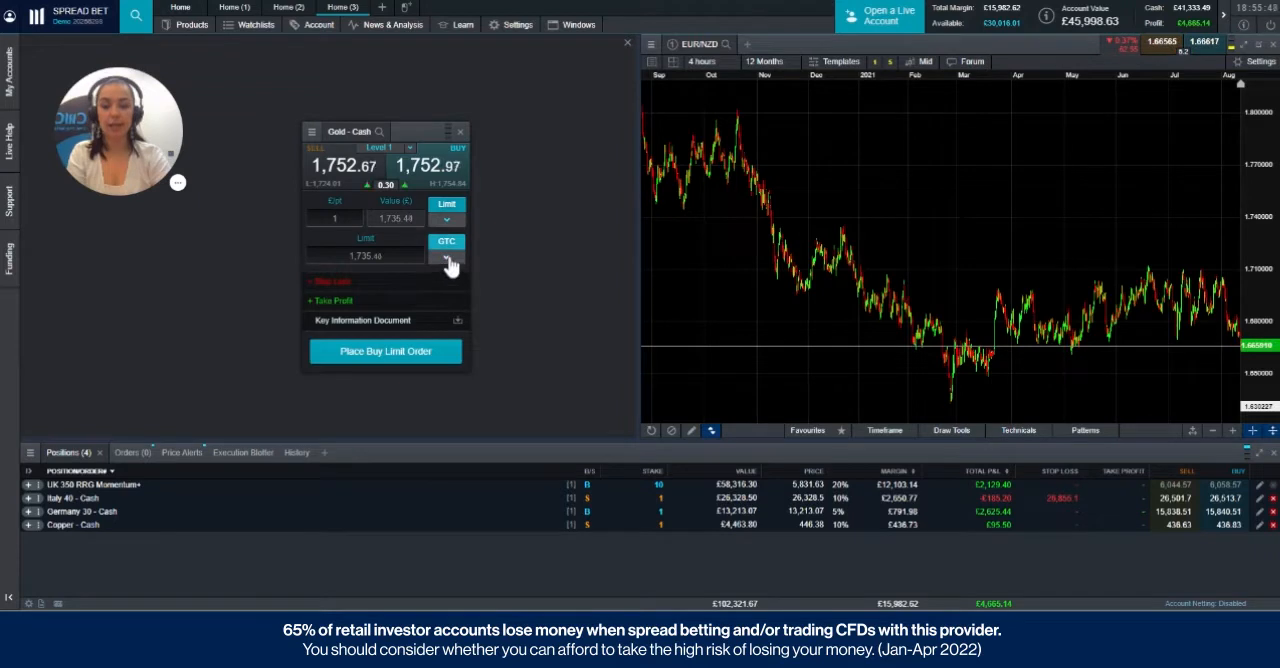
Replace the GTC expiry with 19 August 2021 from the calendar
{"action": "left_click", "coordinate": [447, 258]}
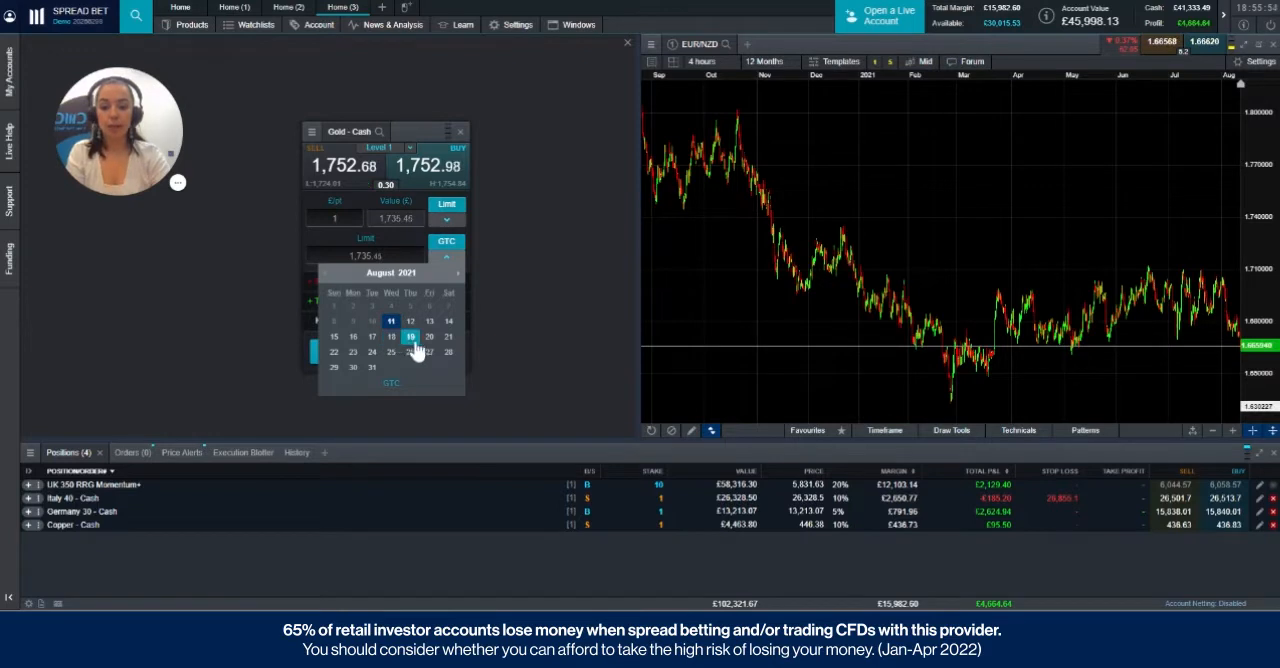
{"action": "left_click", "coordinate": [410, 336]}
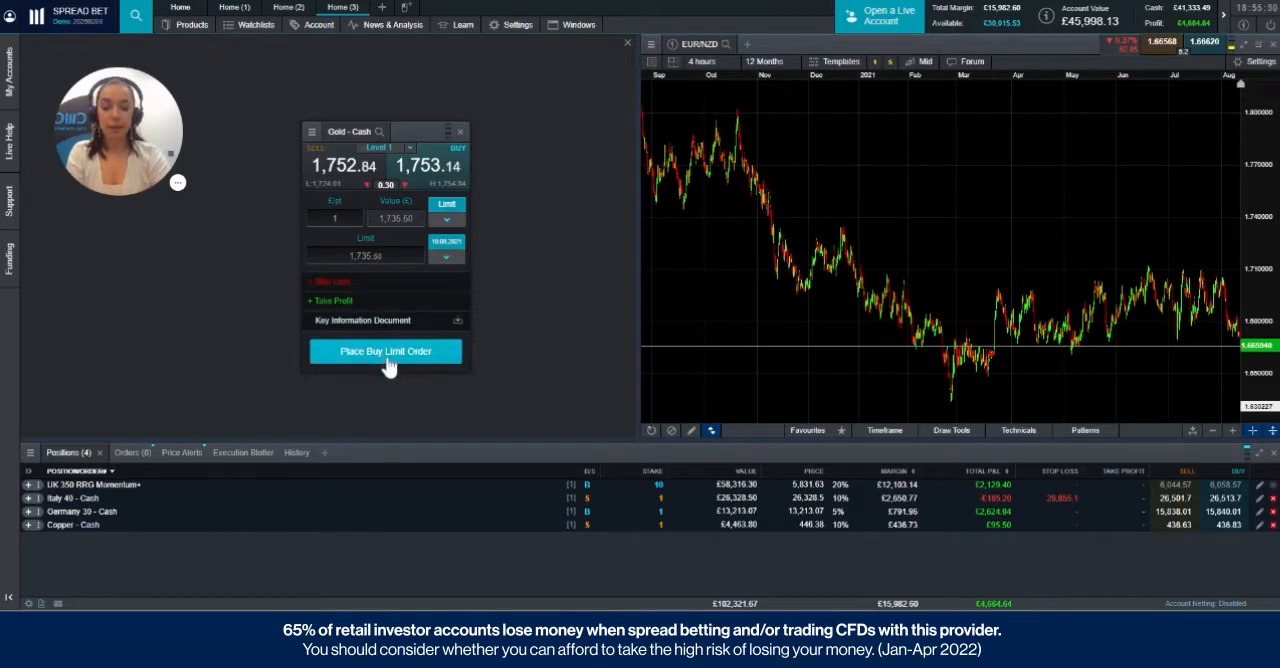
Submit the buy limit order at 1,735.62, review it under Orders, then return to Positions
{"action": "left_click", "coordinate": [385, 351]}
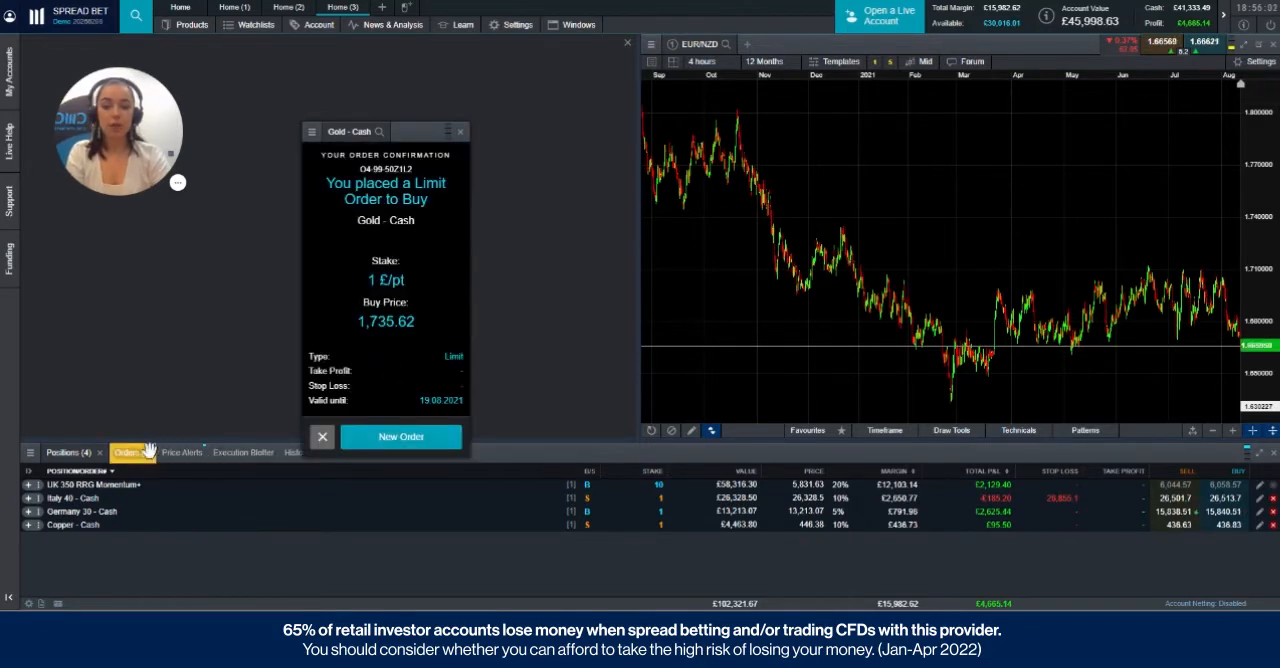
{"action": "left_click", "coordinate": [124, 452]}
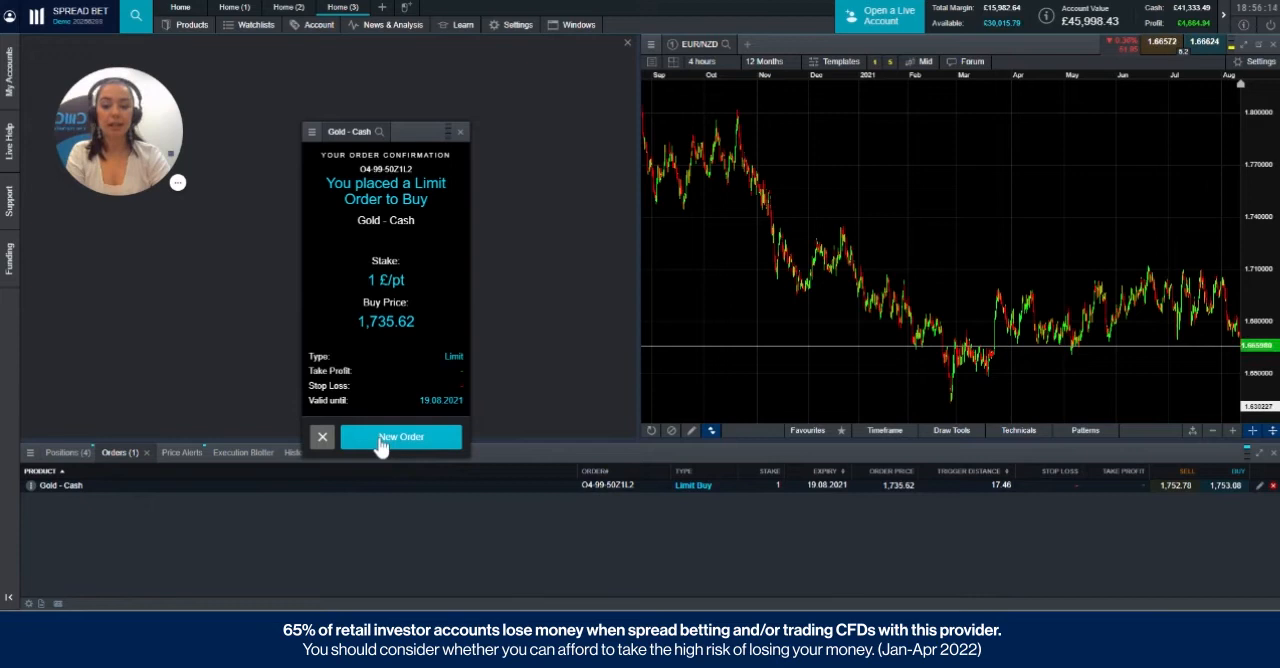
{"action": "left_click", "coordinate": [400, 437]}
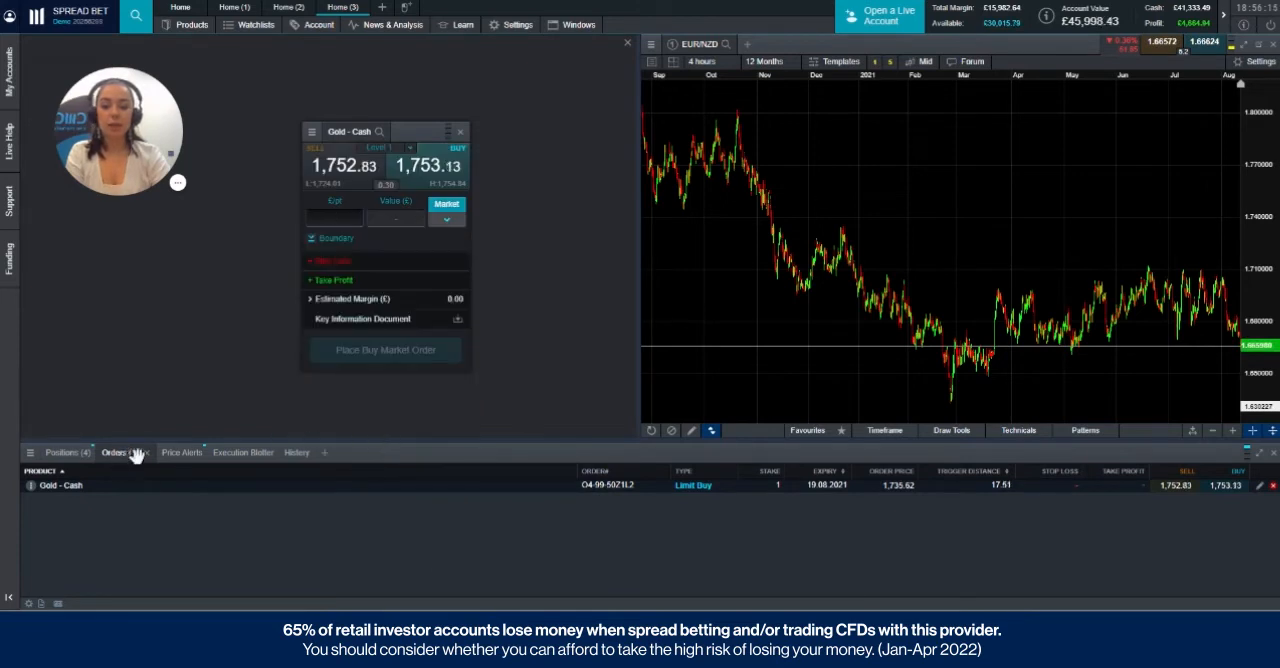
{"action": "left_click", "coordinate": [65, 452]}
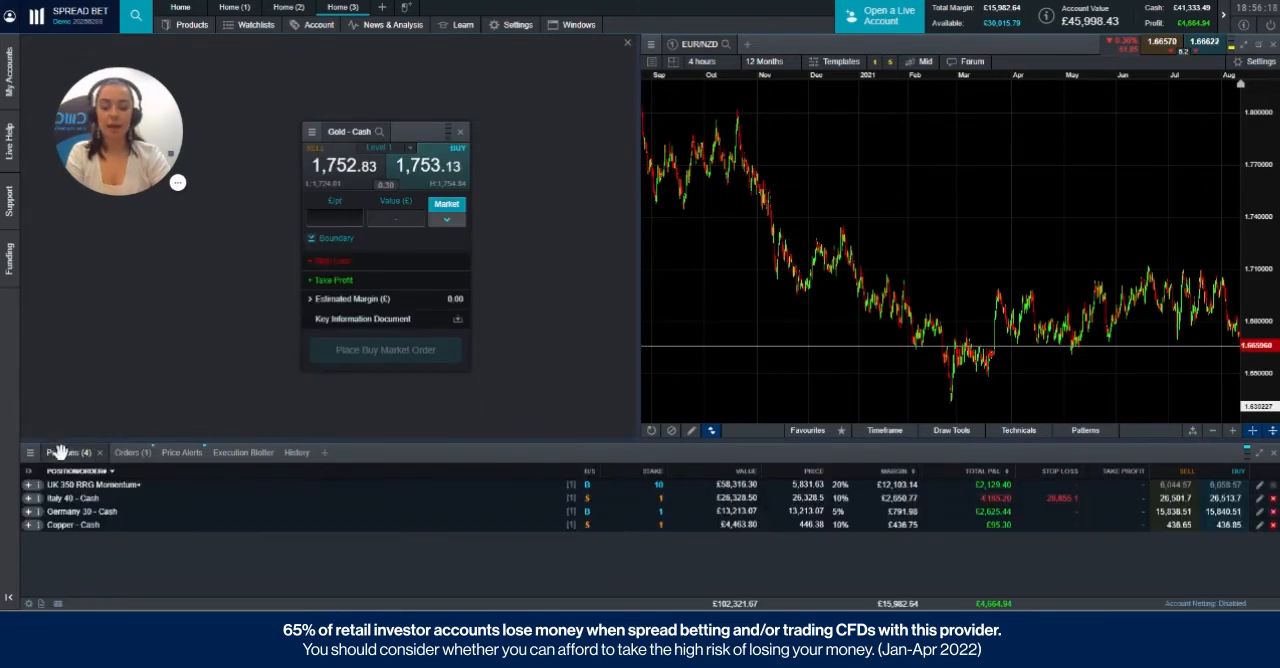